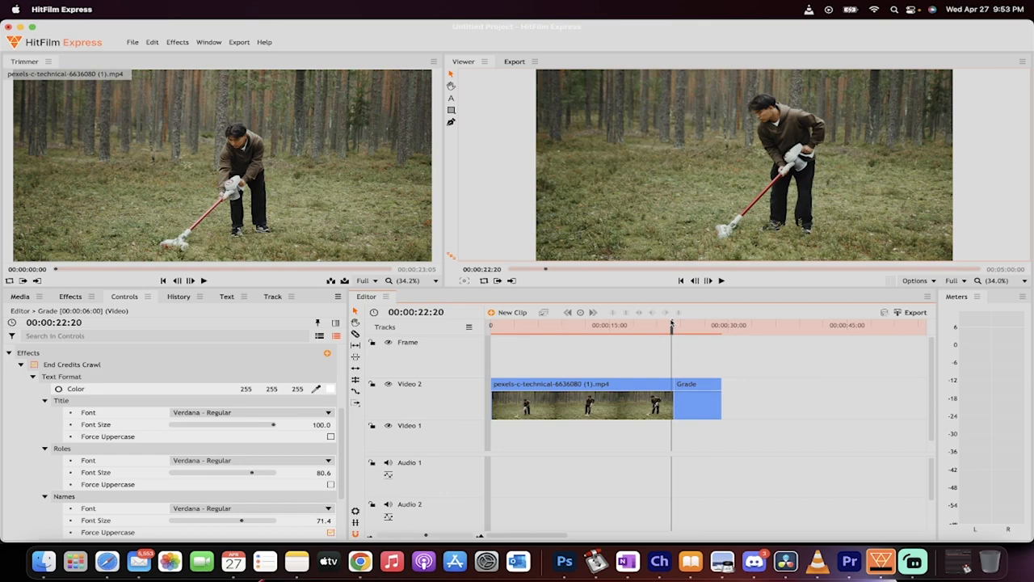
Preview the finished credits, then delete the Grade layer so only the forest clip remains
left_click(721, 281)
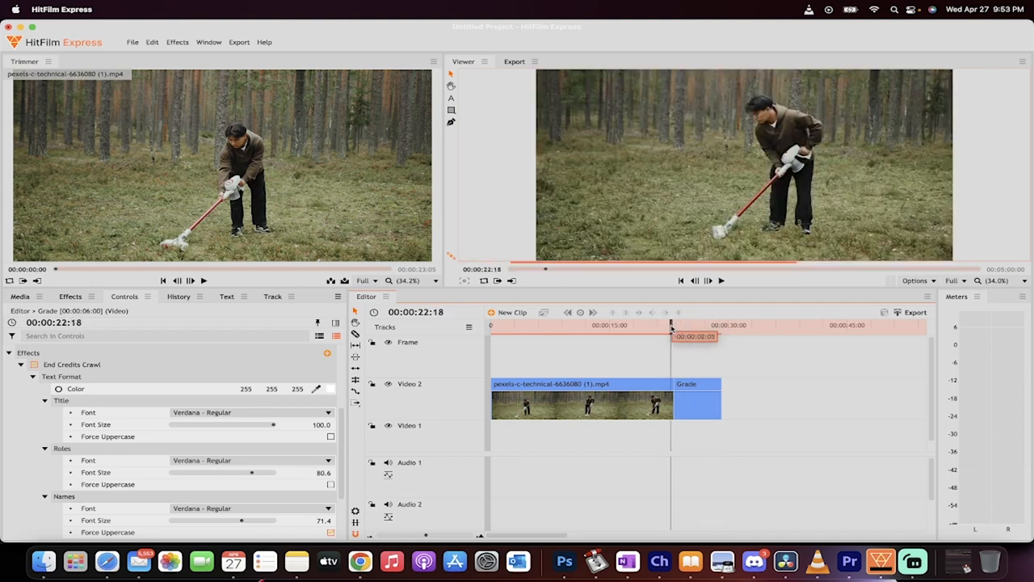
left_click_drag(671, 324, 688, 325)
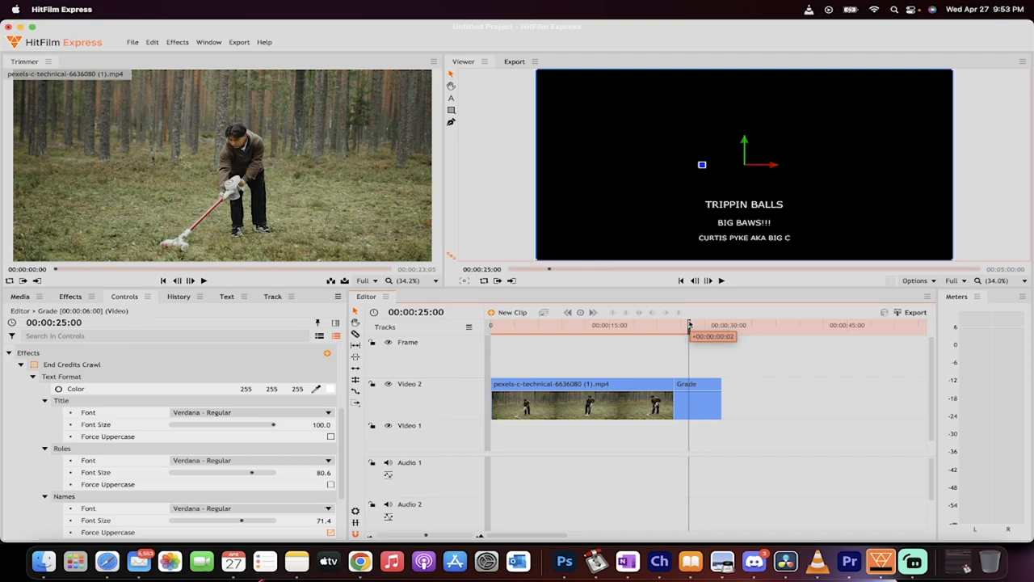
left_click(71, 365)
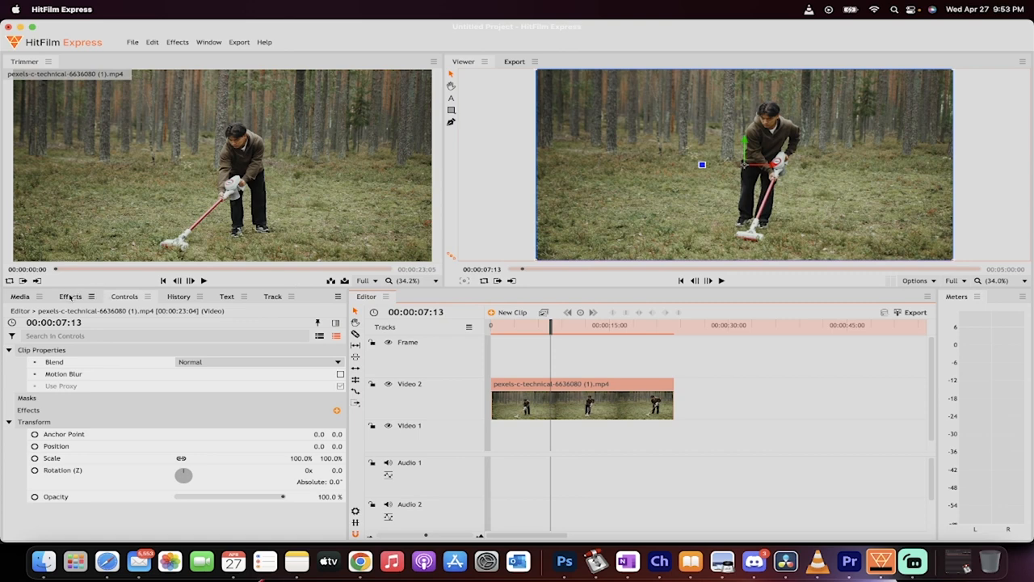
Search the effects for 'end' and place End Credits Crawl on a new layer after the forest clip
left_click(71, 296)
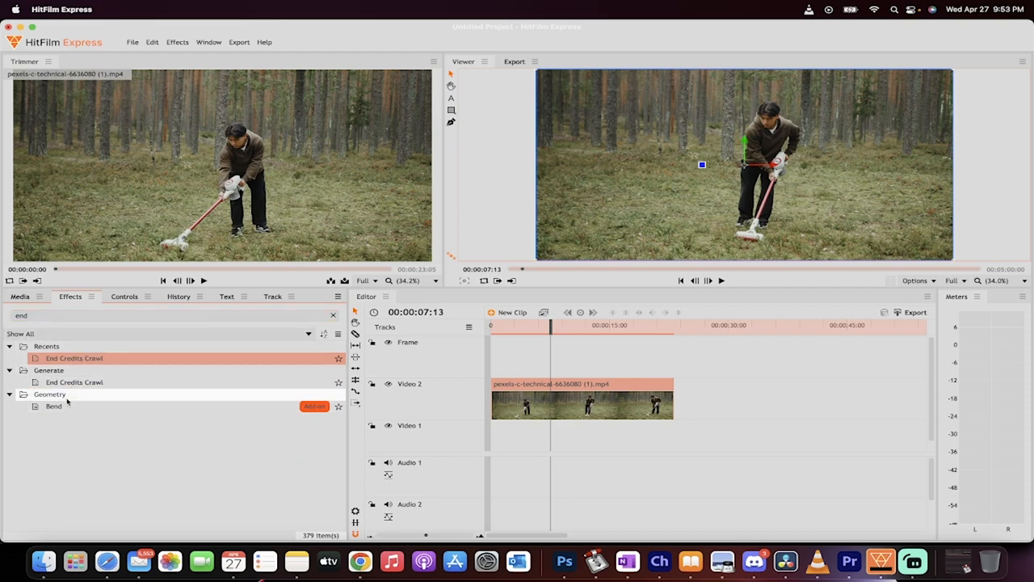
left_click(74, 381)
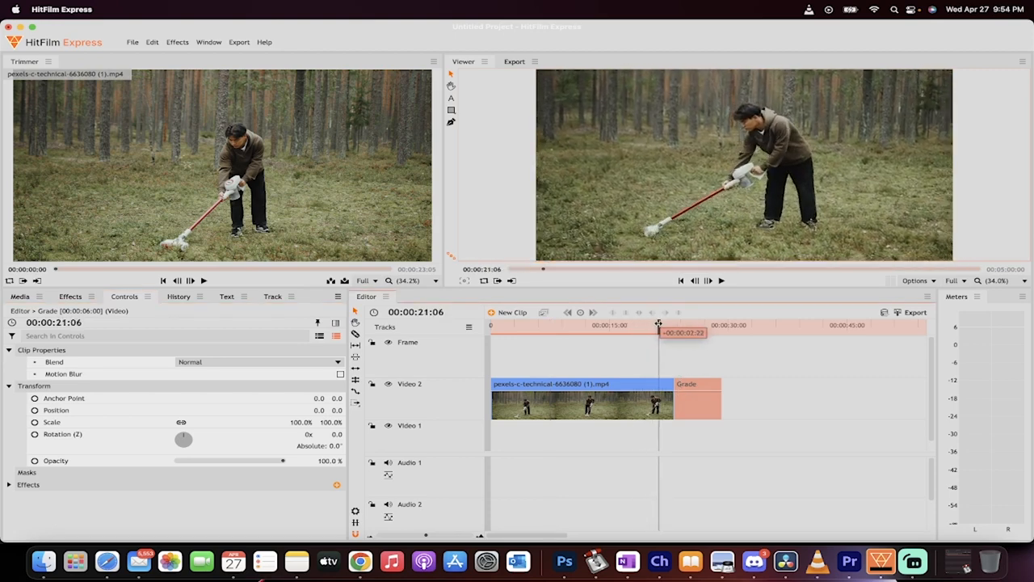
left_click_drag(660, 325, 671, 324)
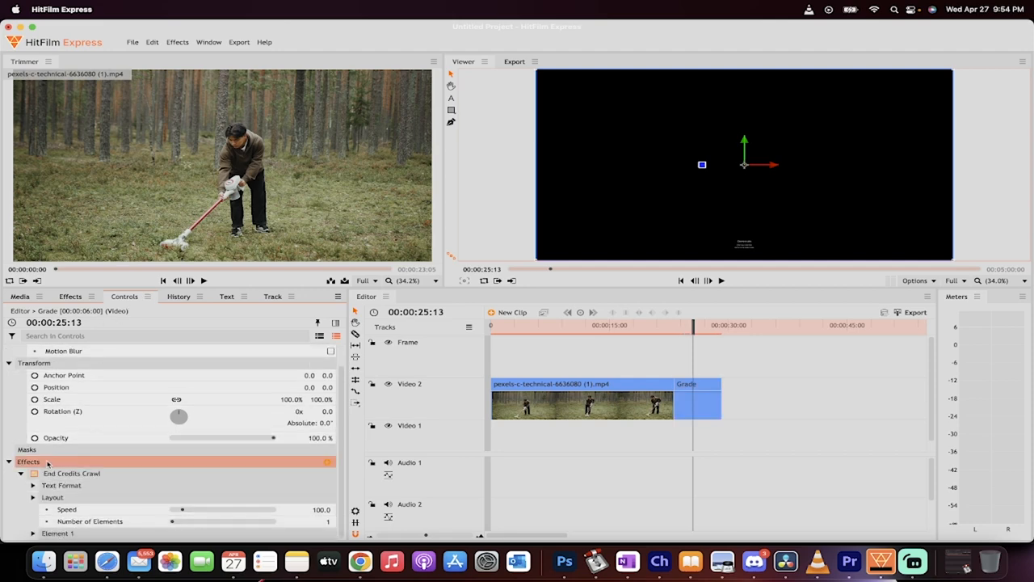
Raise the credits crawl Title font size to 100
left_click(71, 472)
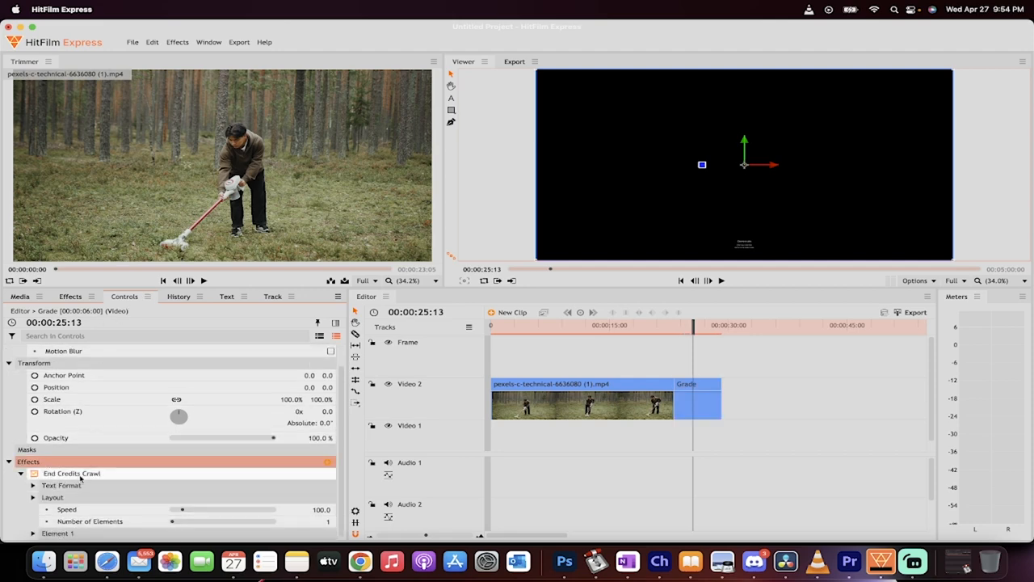
left_click(61, 485)
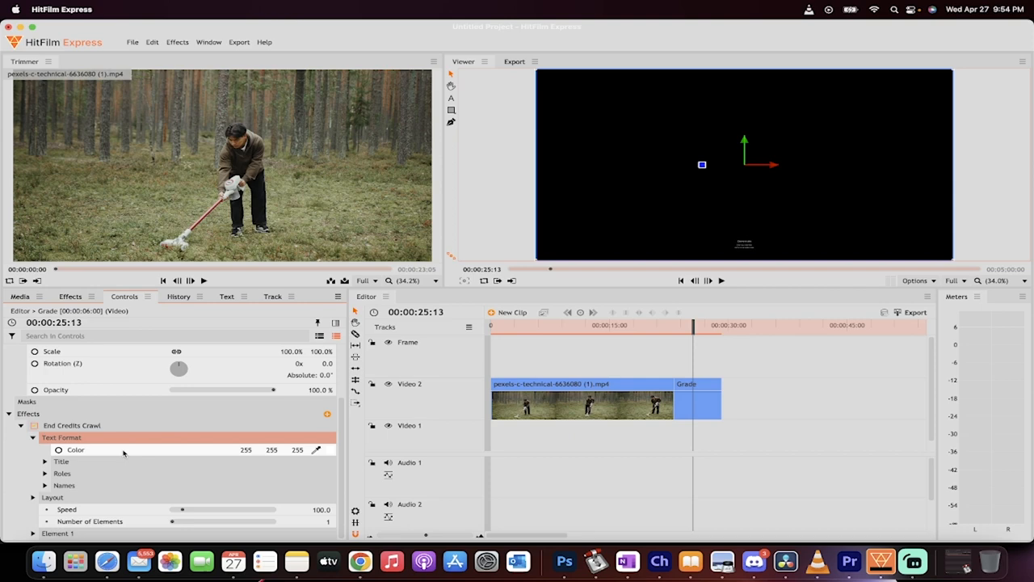
left_click(45, 462)
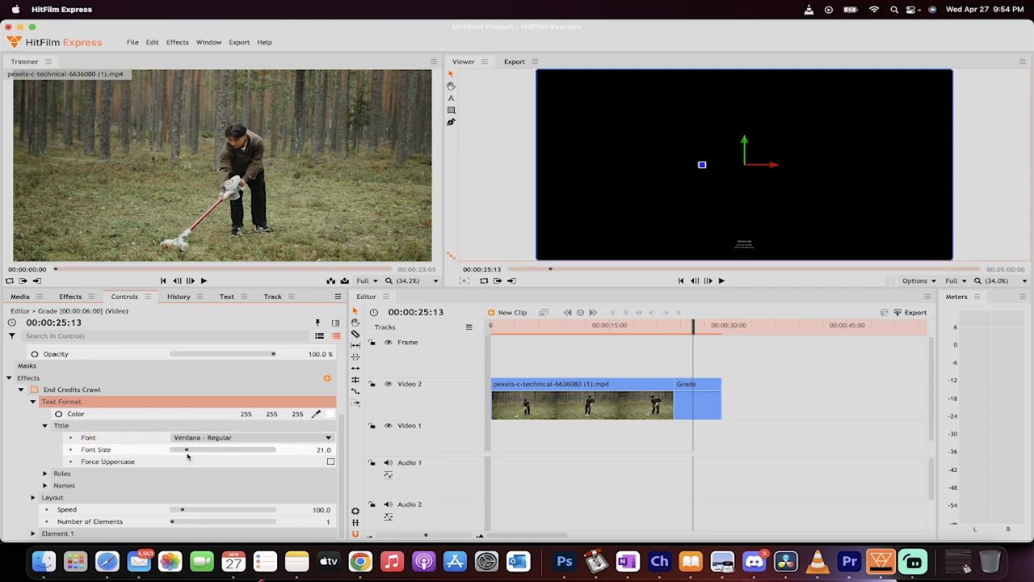
mouse_move(187, 449)
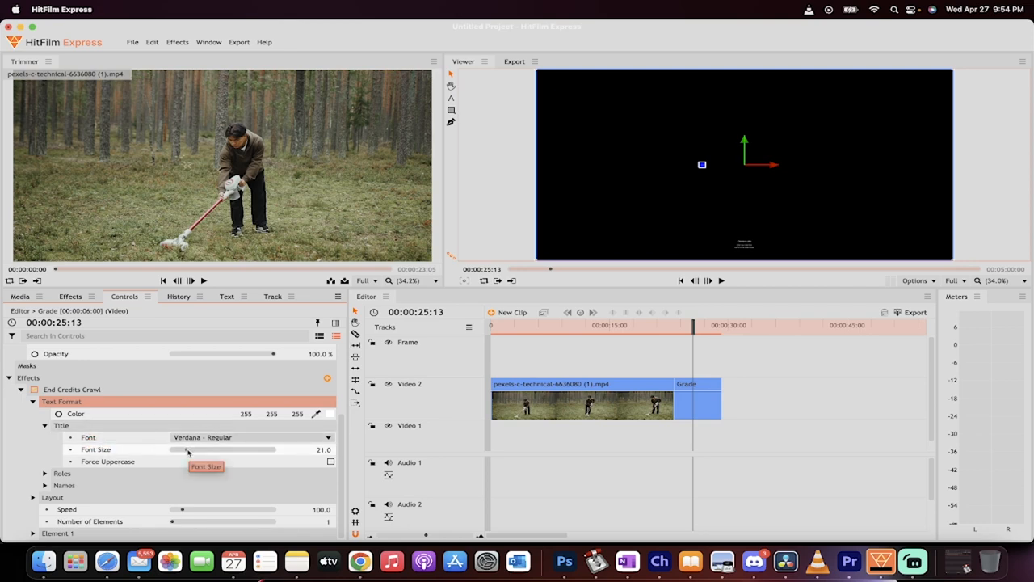
left_click_drag(188, 449, 220, 449)
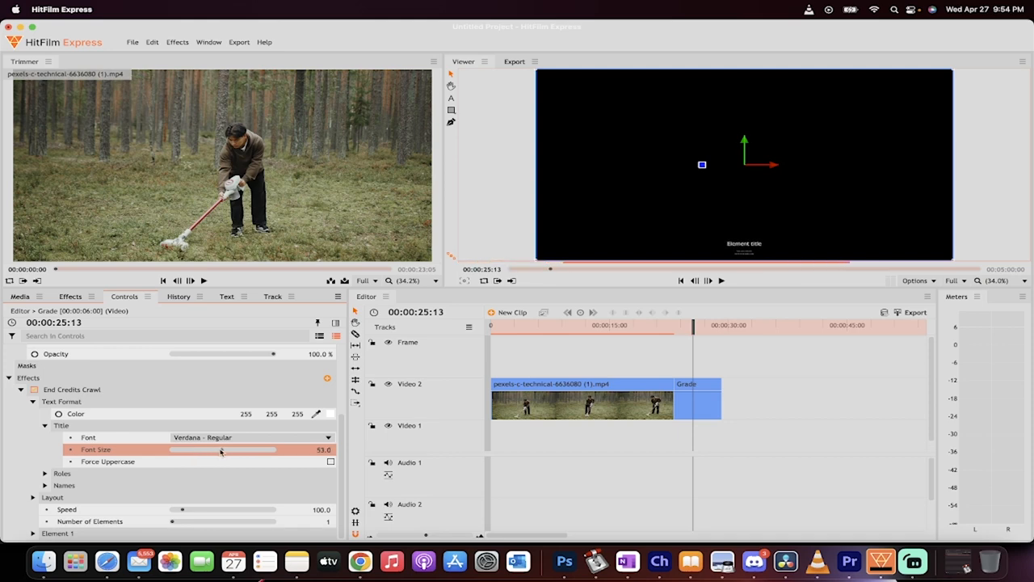
left_click_drag(223, 449, 281, 449)
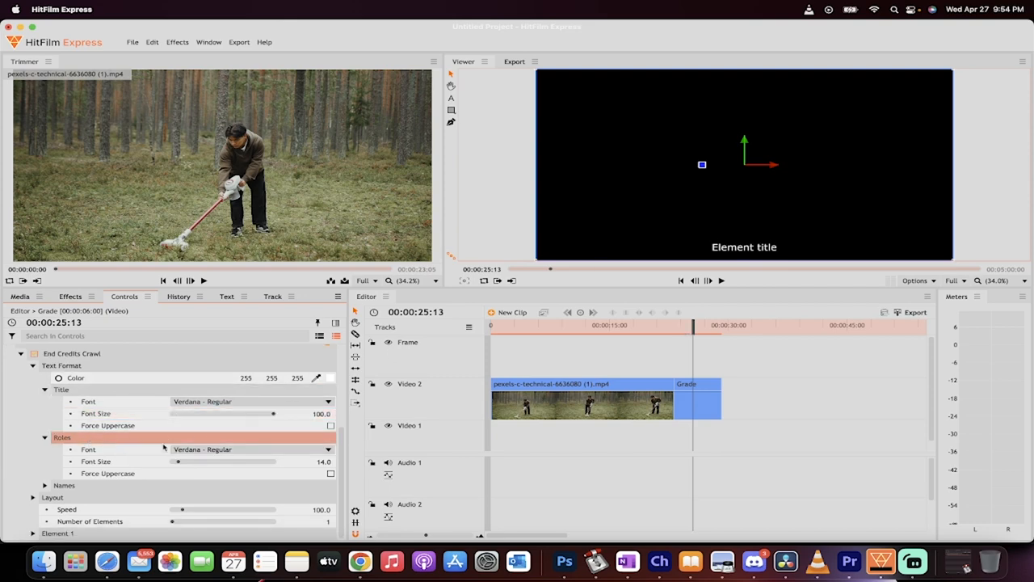
Raise the Roles font size to 80.6 and the Names font size to 70.5
left_click_drag(177, 462, 250, 463)
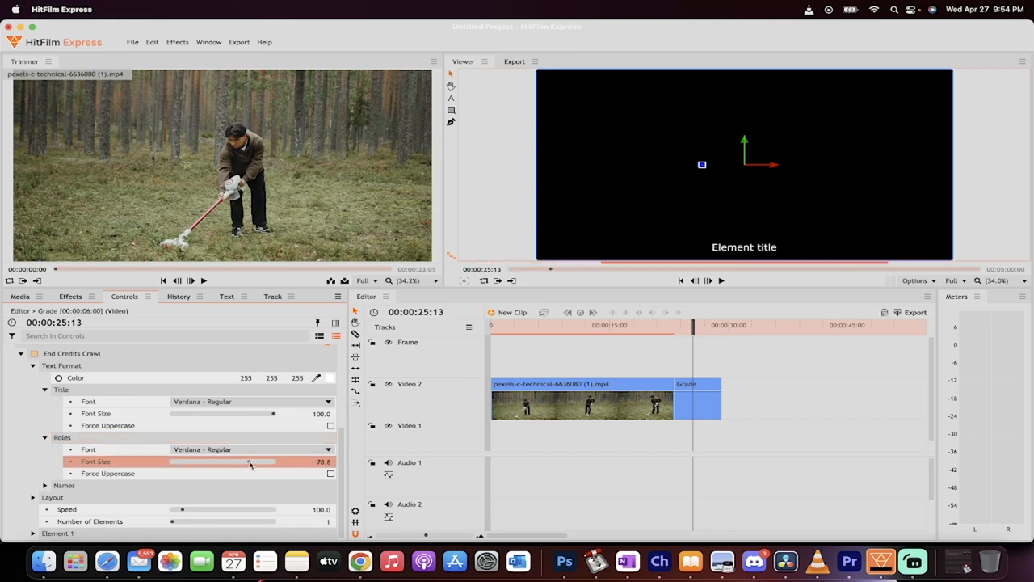
left_click_drag(225, 462, 252, 462)
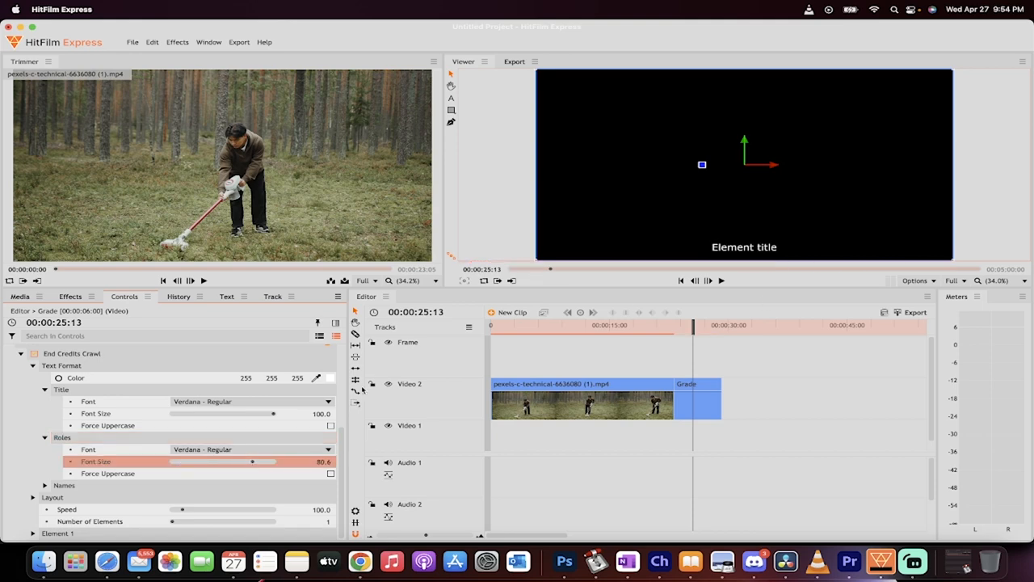
left_click_drag(693, 324, 714, 324)
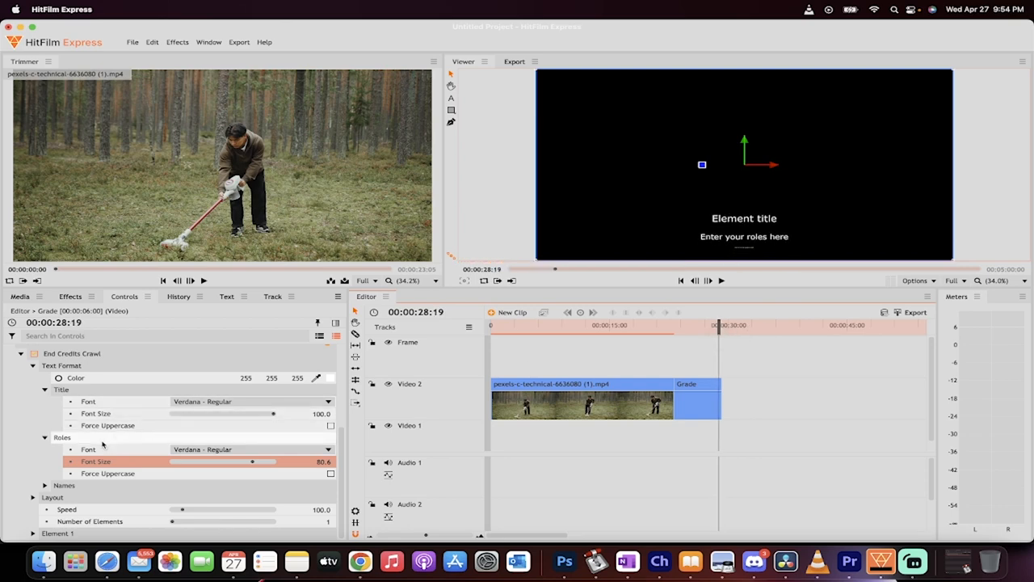
left_click(45, 484)
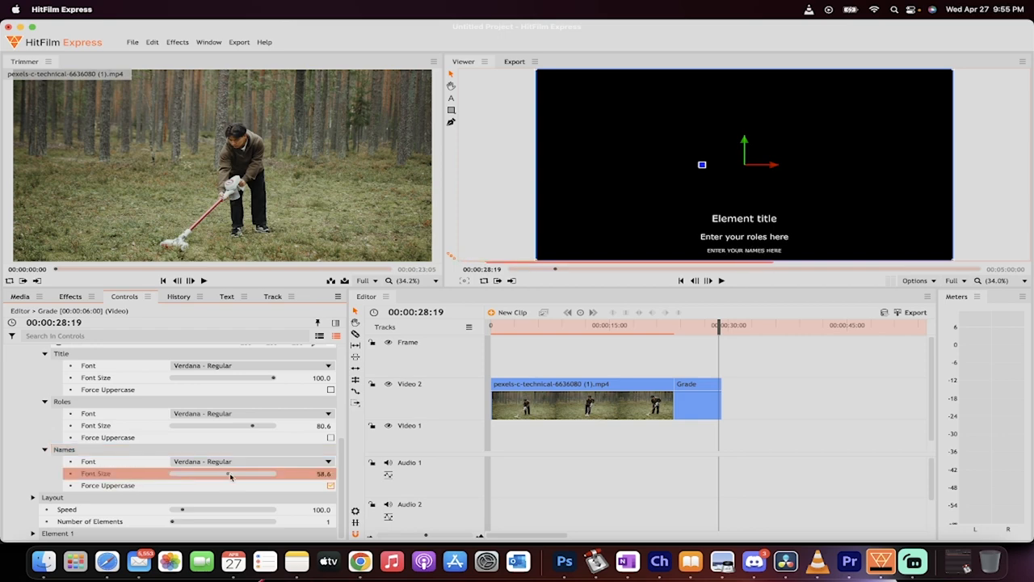
left_click_drag(230, 472, 239, 472)
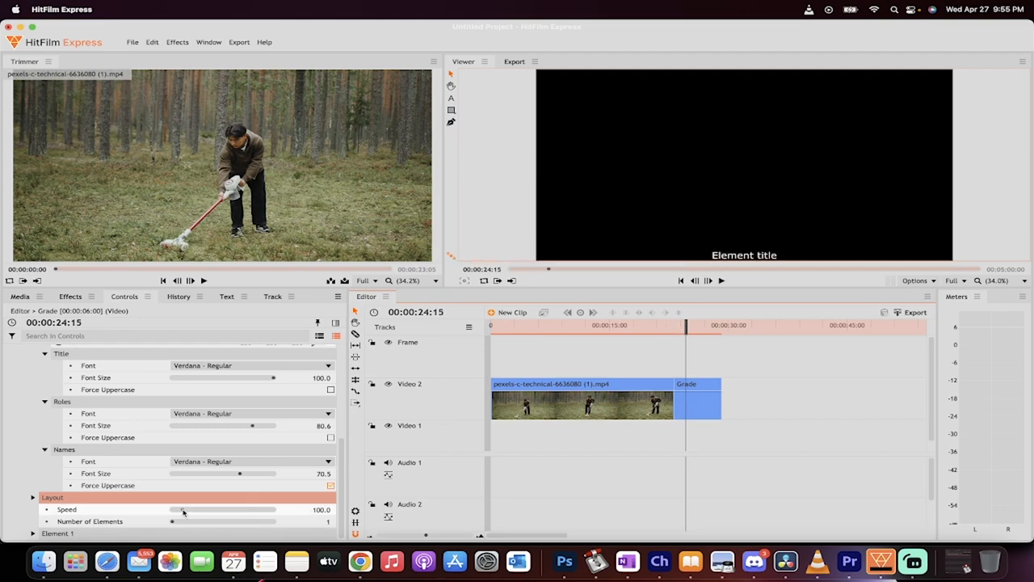
Raise the crawl's Layout Speed from 100 to 400 and nudge the playhead later
left_click_drag(184, 509, 197, 508)
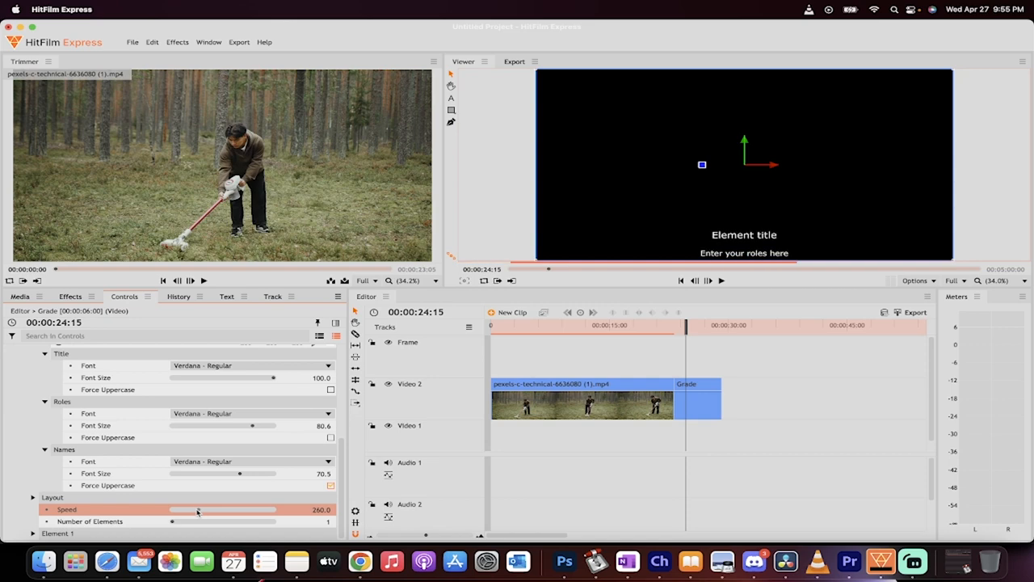
left_click_drag(197, 509, 206, 509)
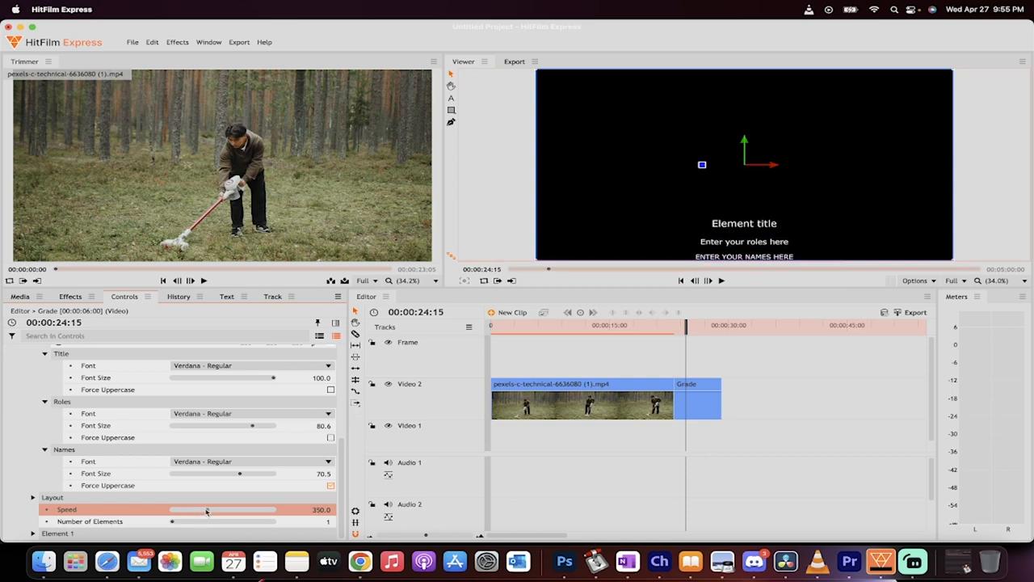
left_click_drag(207, 509, 213, 509)
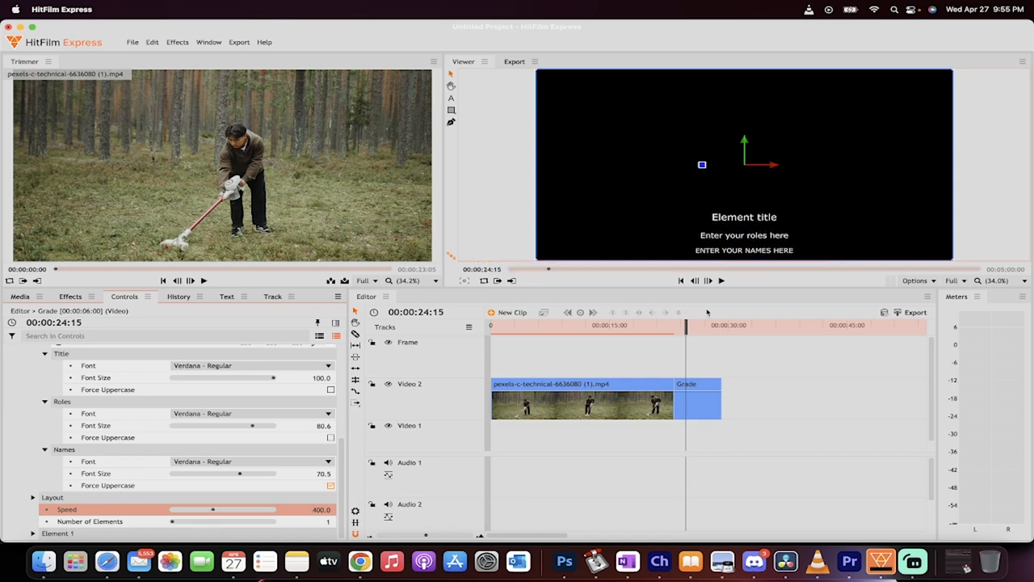
left_click(721, 281)
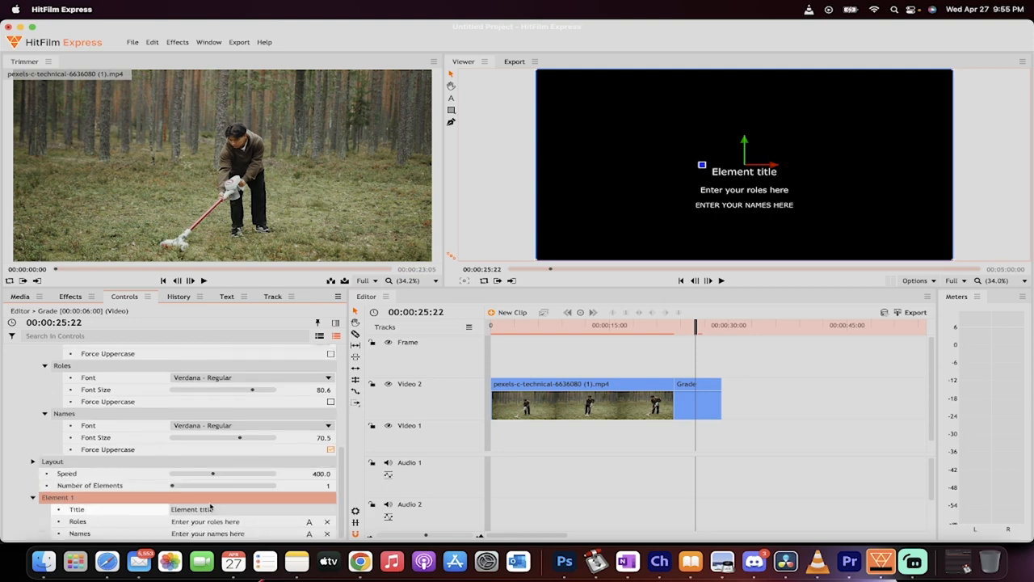
Enter TRIPPIN' BALLZ as Element 1's Title text
left_click(192, 509)
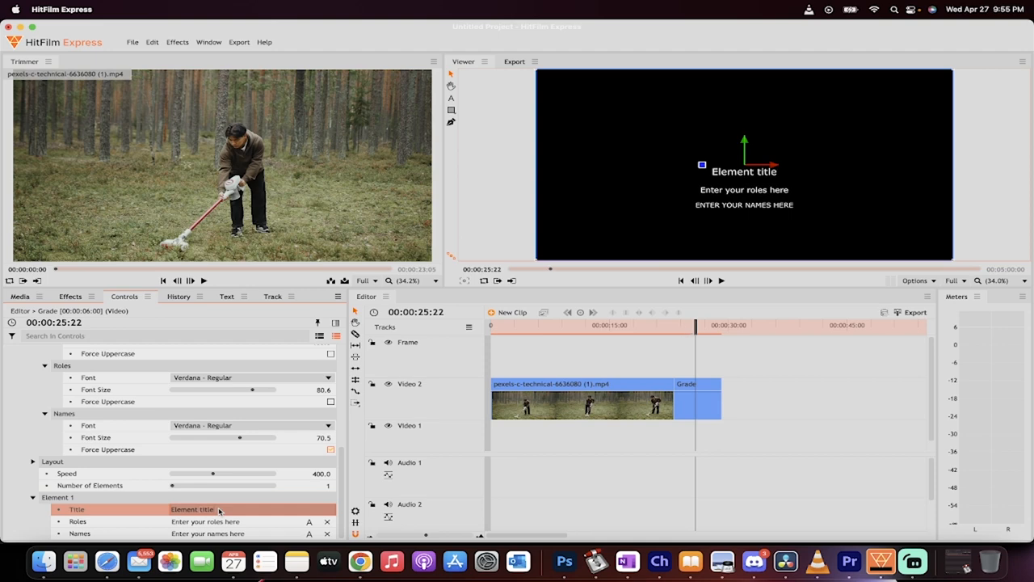
type("TRIPPIN'")
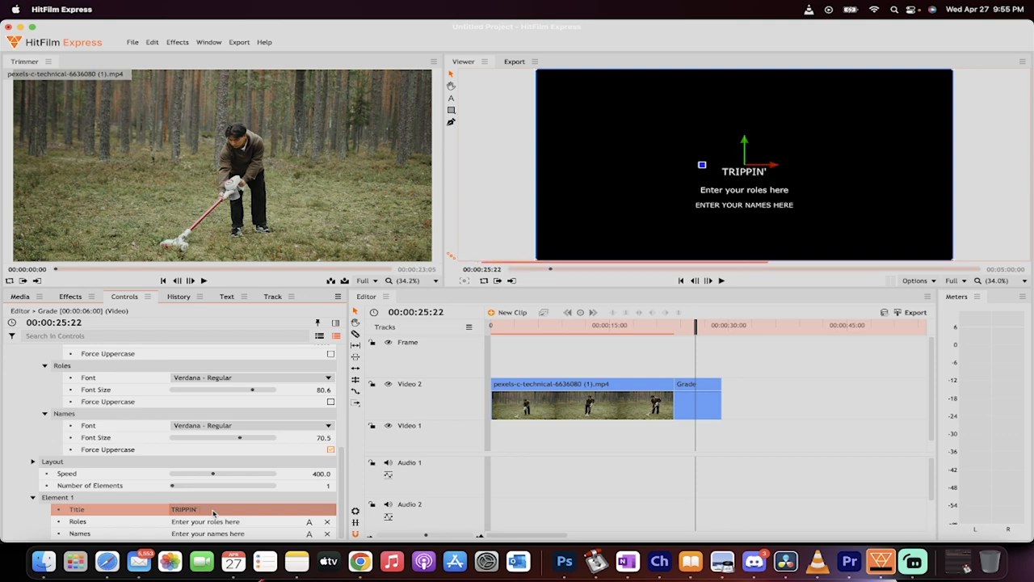
type("BALLZ")
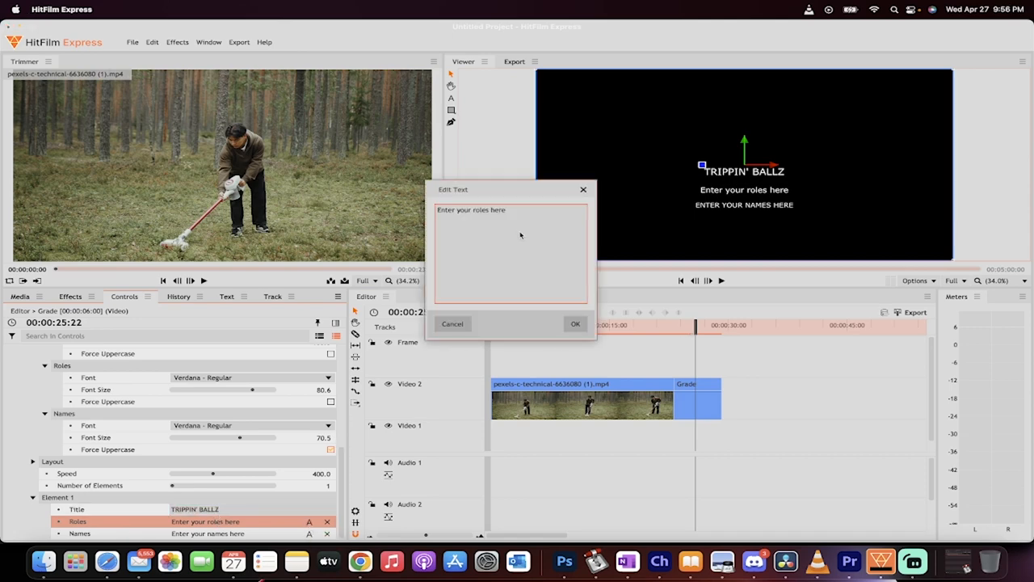
Set Element 1's Roles text to Director
type("Director")
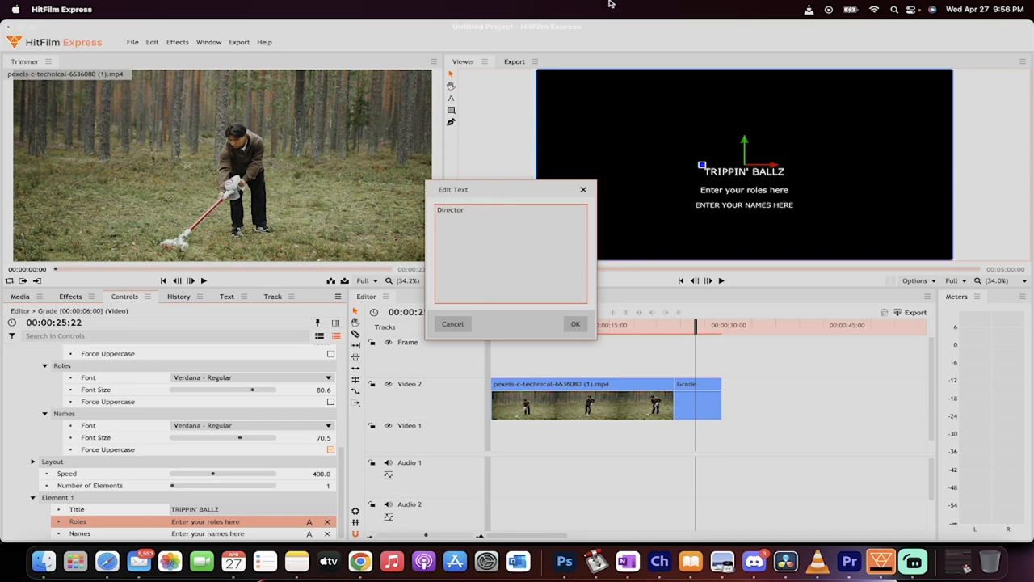
left_click(575, 323)
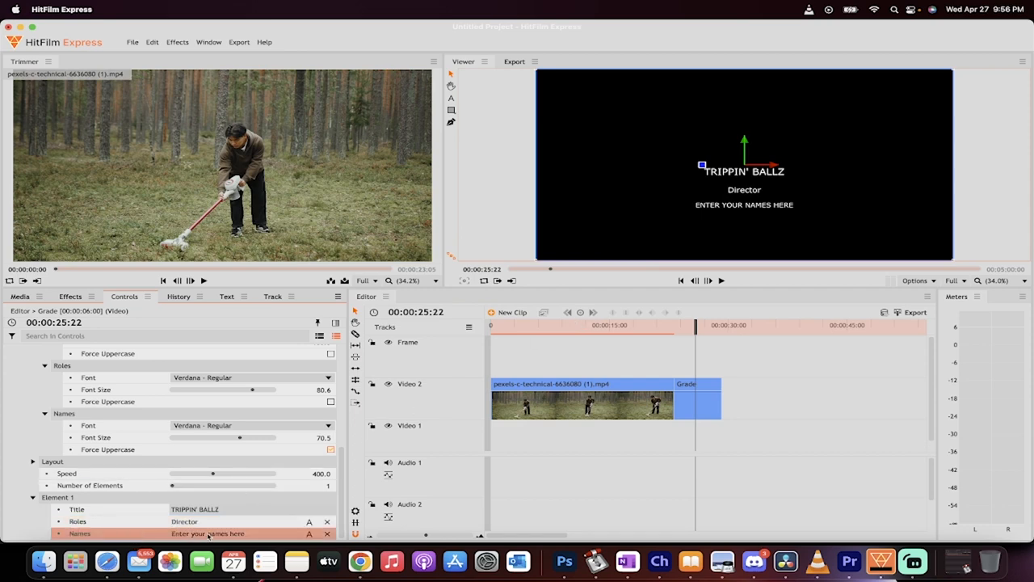
Enter the credited name 'Curtis ...ake aka Big C' as Element 1's Names text
double_click(207, 533)
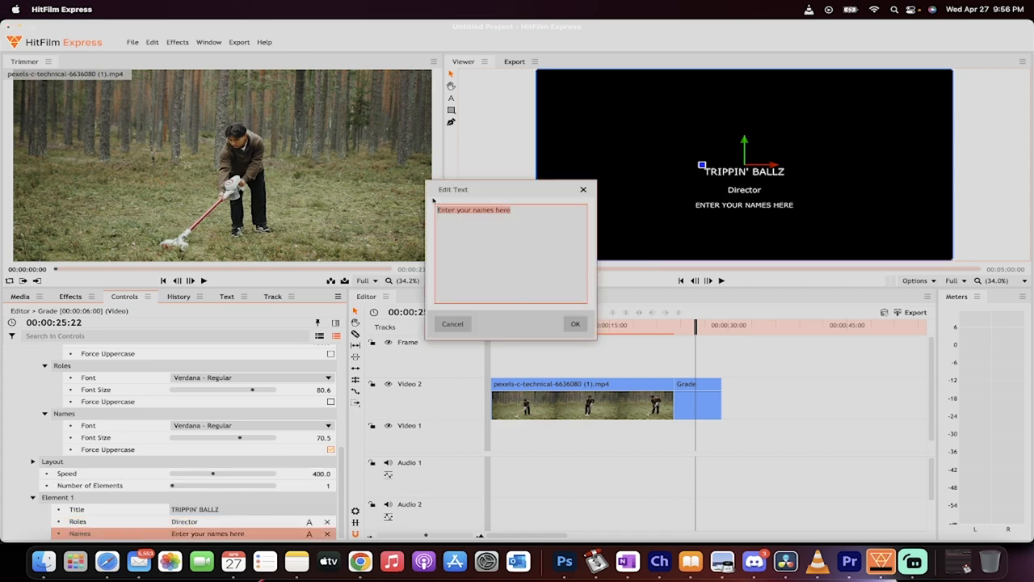
type("Curtis")
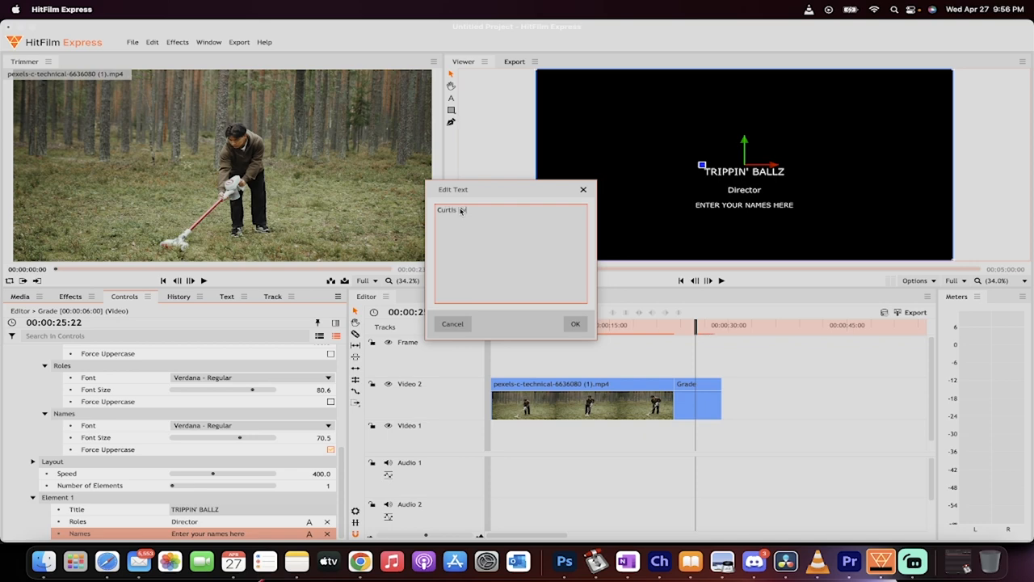
type("ake aka Big C")
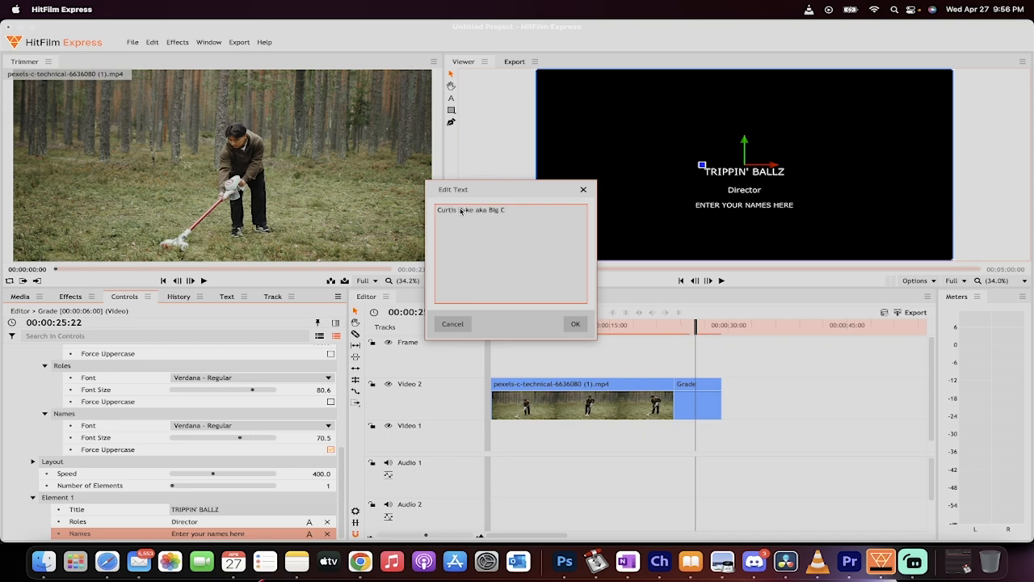
left_click(576, 323)
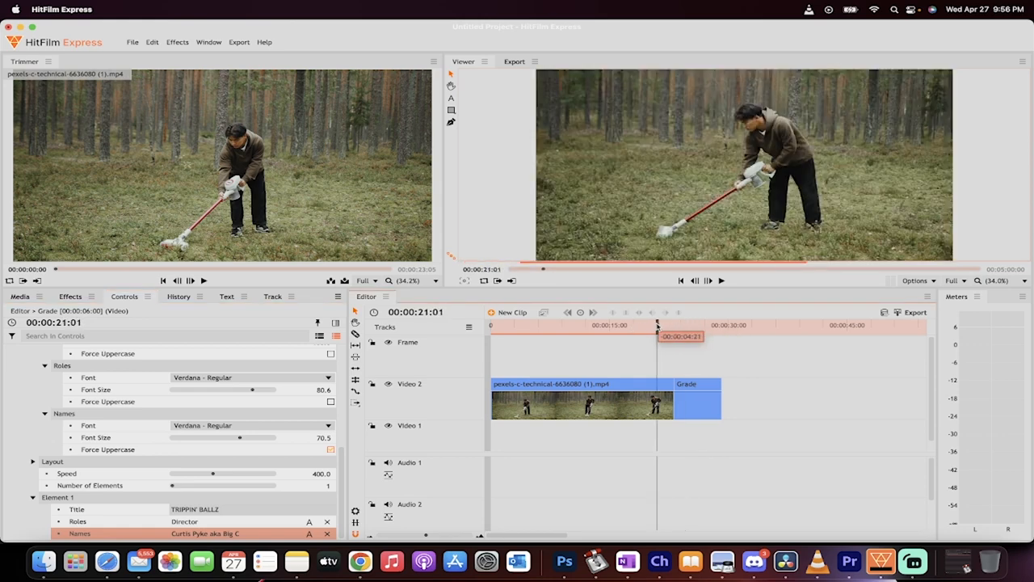
Move the playhead past the clip to watch Director and the name crawl over black
left_click(721, 282)
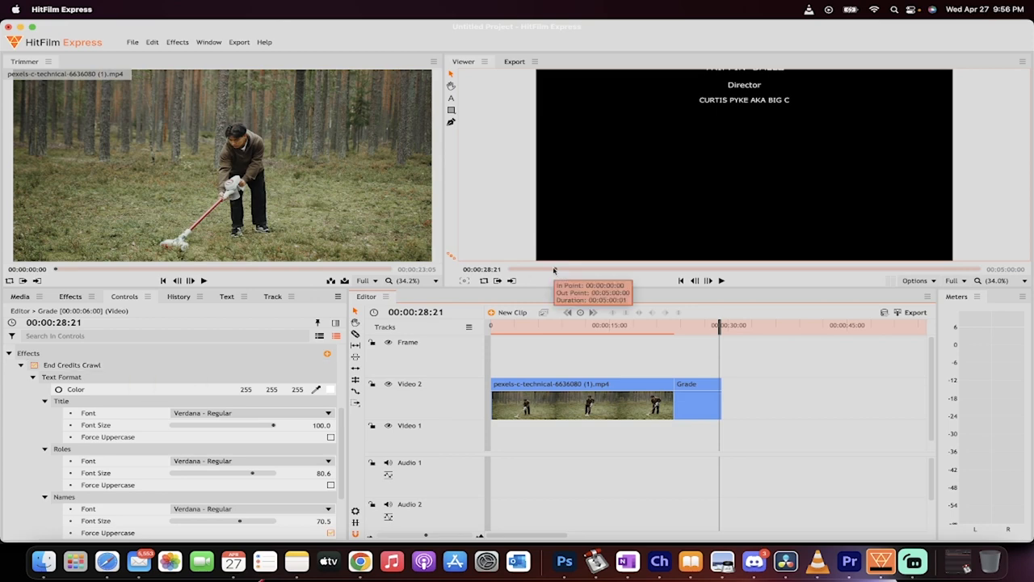
mouse_move(869, 503)
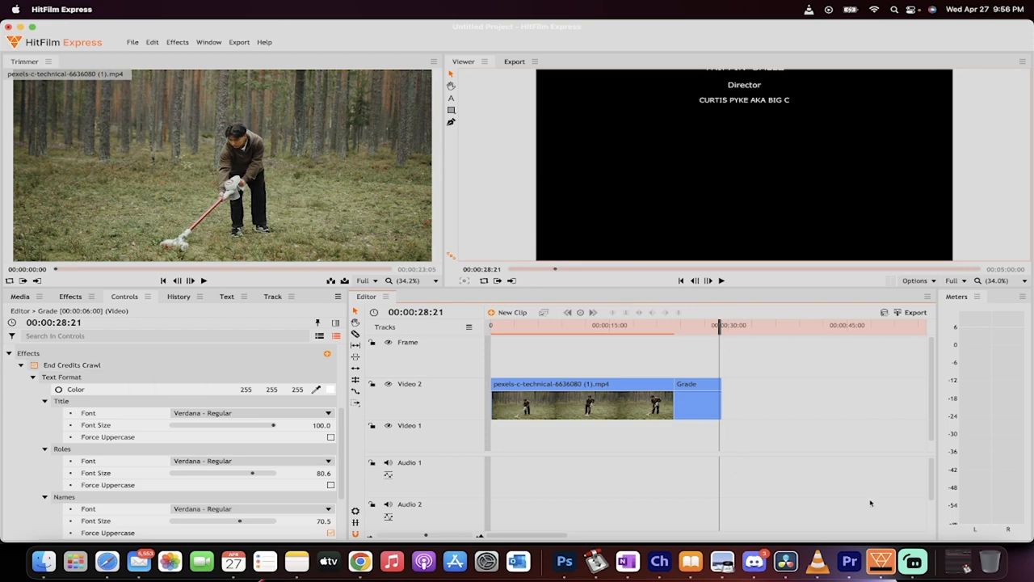